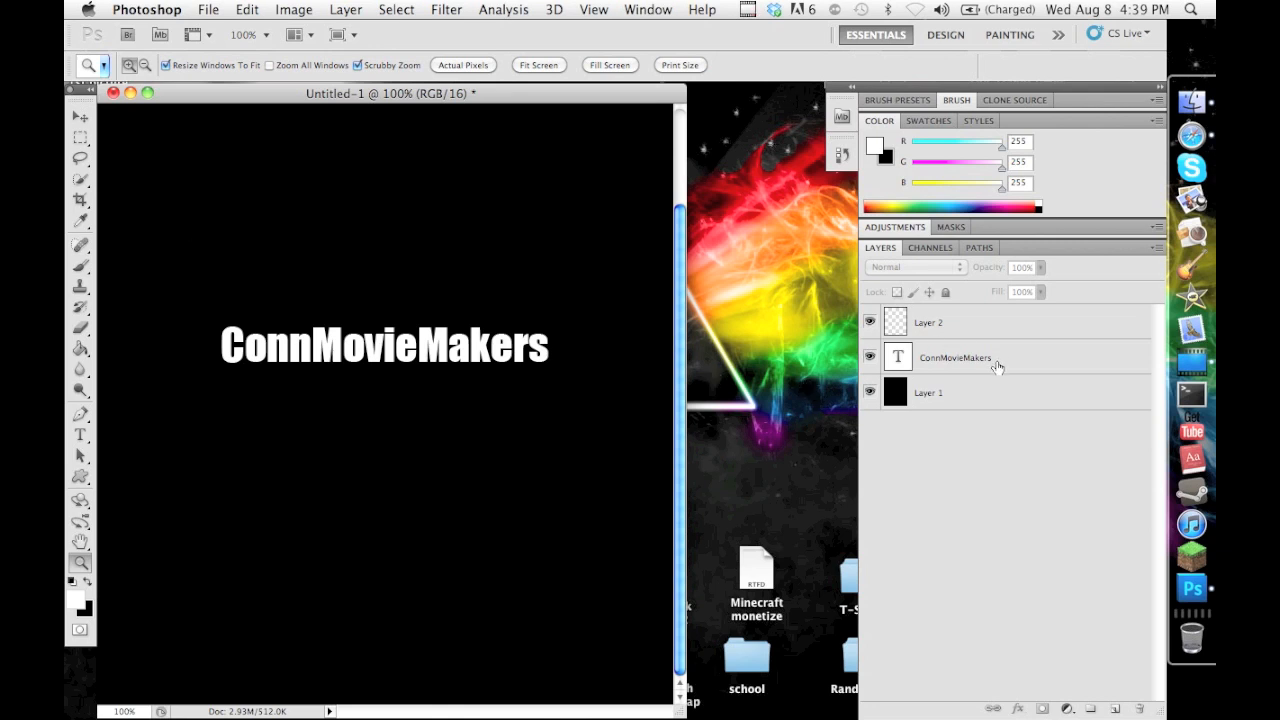
# Step: Select the ConnMovieMakers text layer in the Layers panel
pyautogui.click(954, 356)
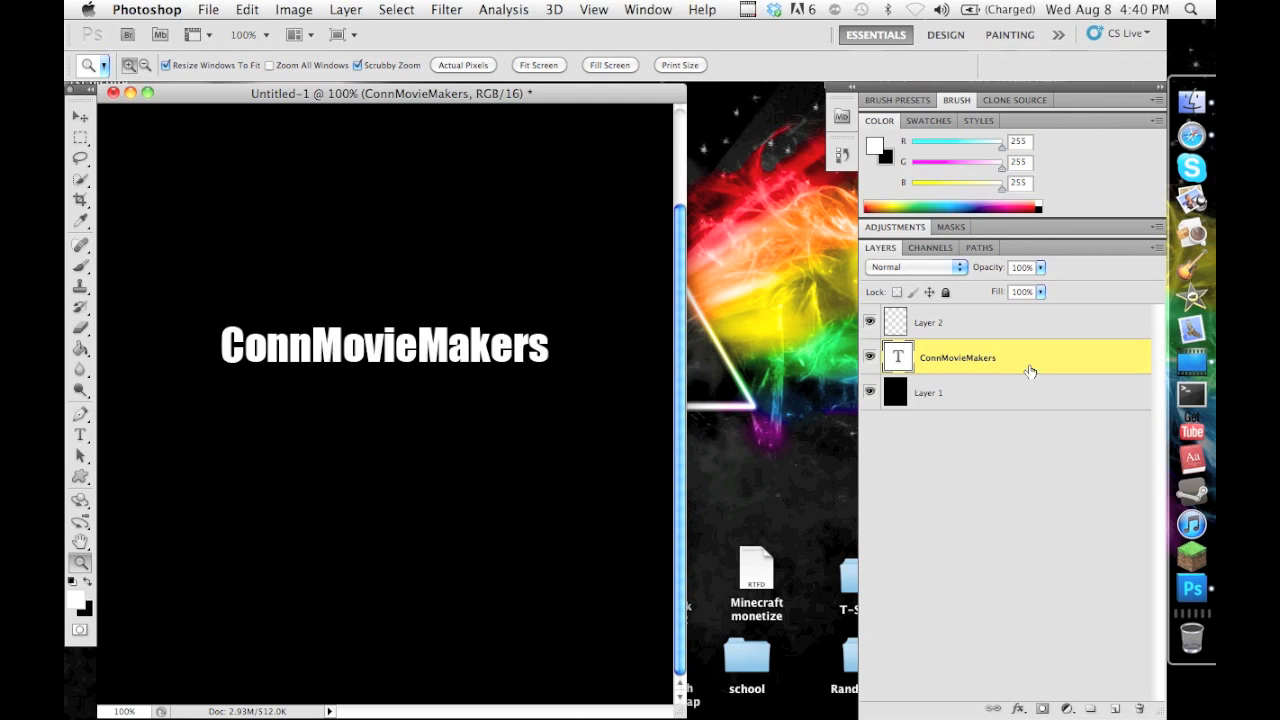
pyautogui.moveTo(1028, 370)
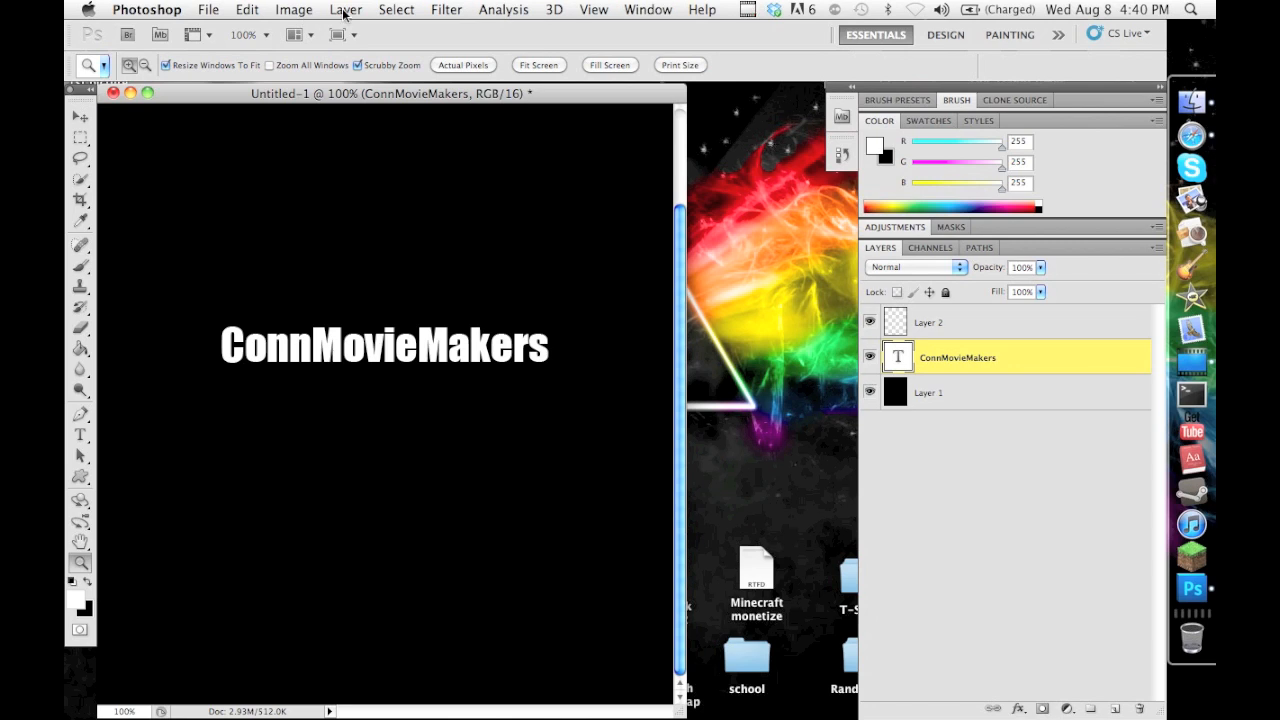
pyautogui.click(246, 8)
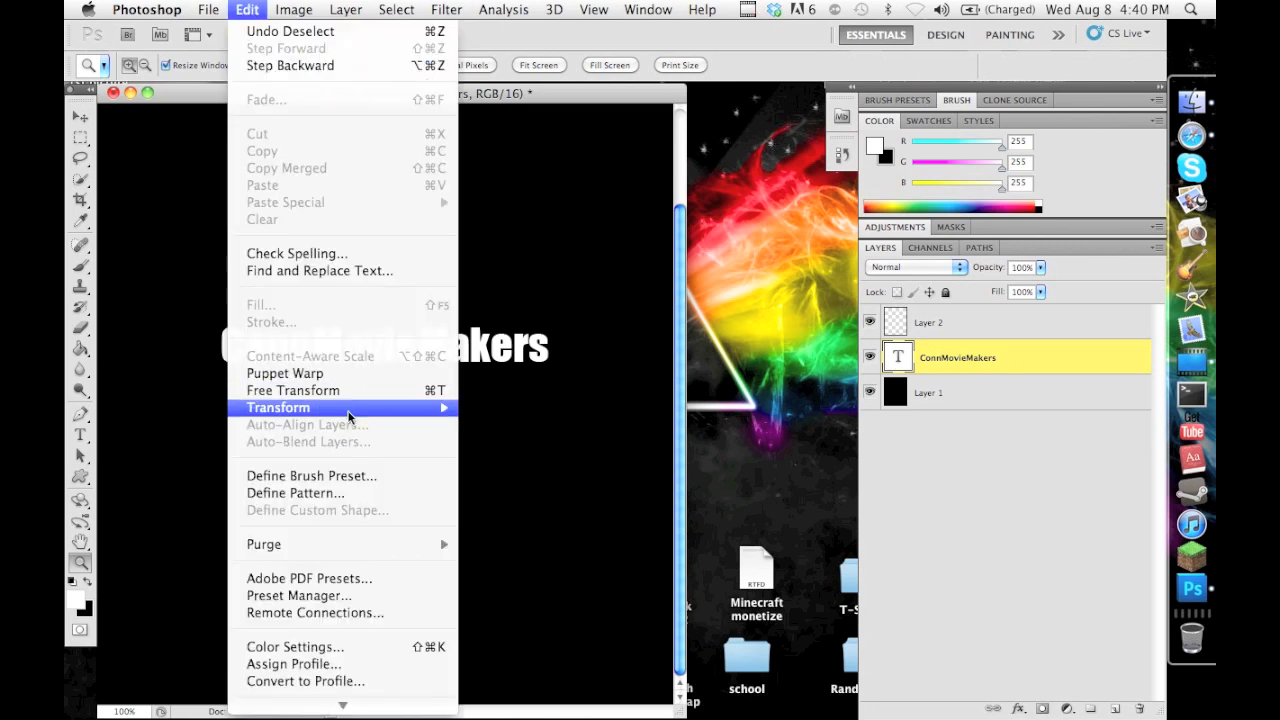
pyautogui.moveTo(278, 408)
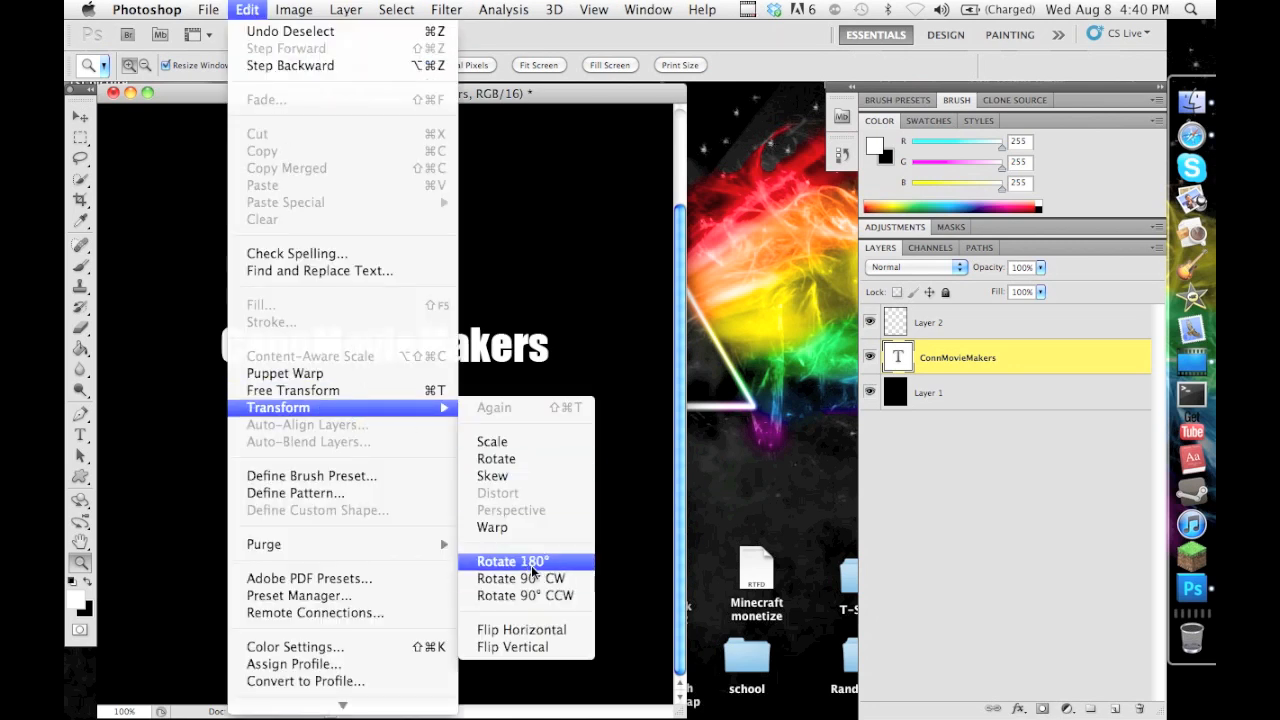
pyautogui.click(208, 8)
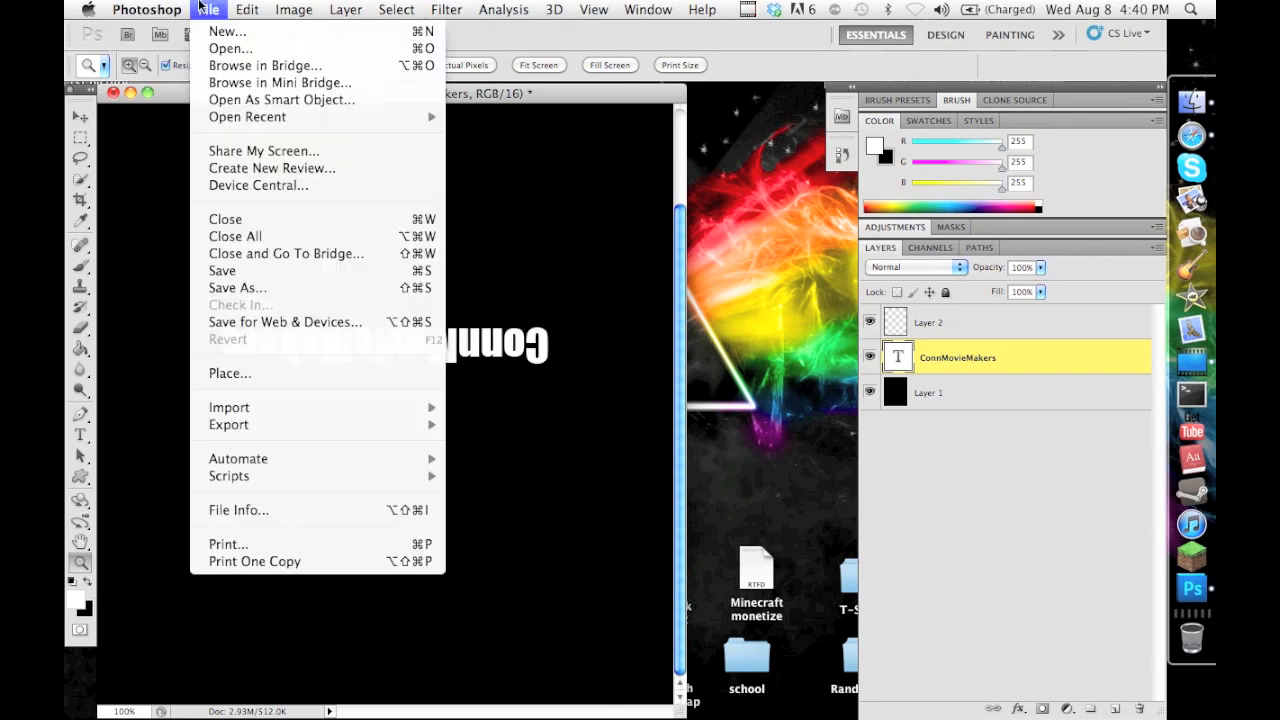
pyautogui.click(246, 8)
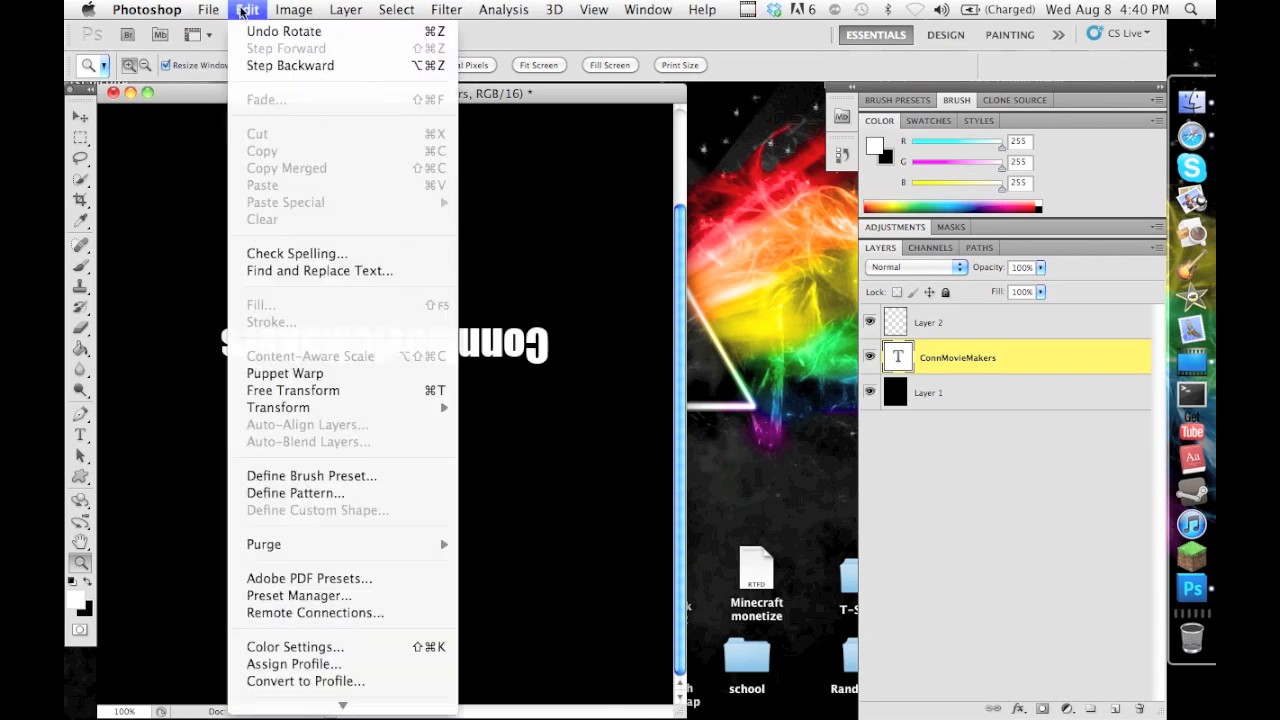
pyautogui.moveTo(278, 408)
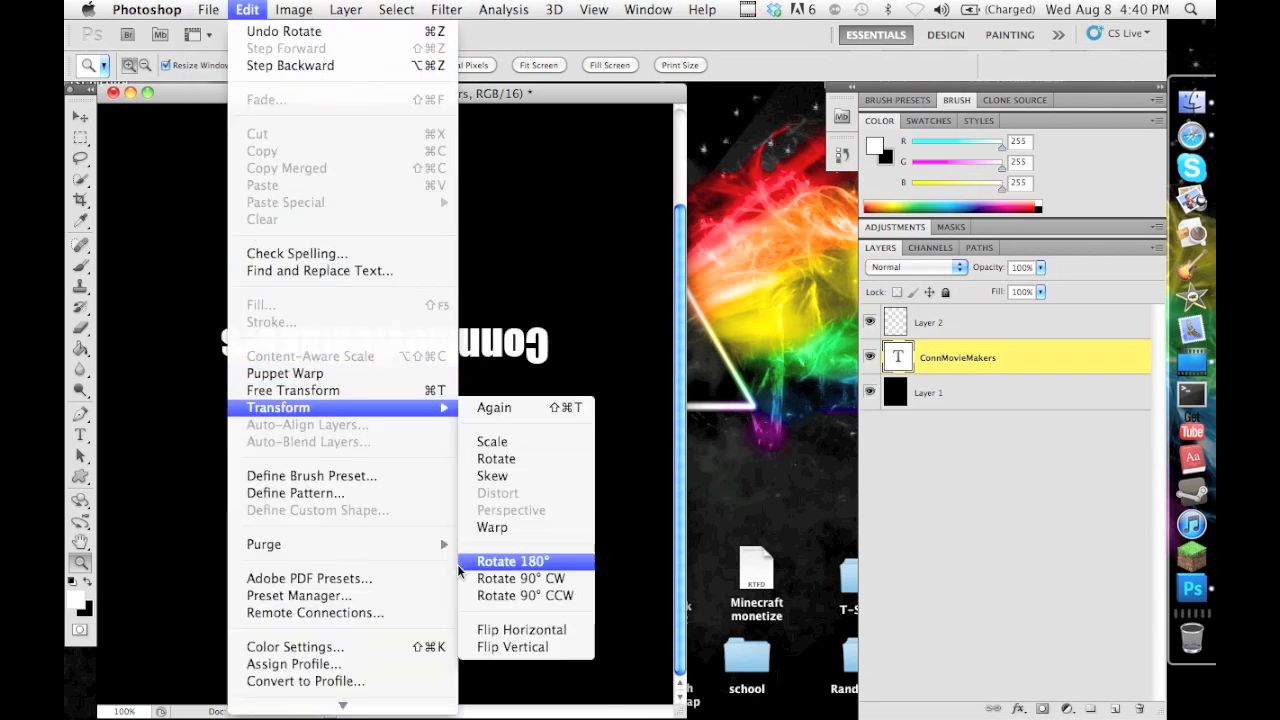
pyautogui.click(512, 560)
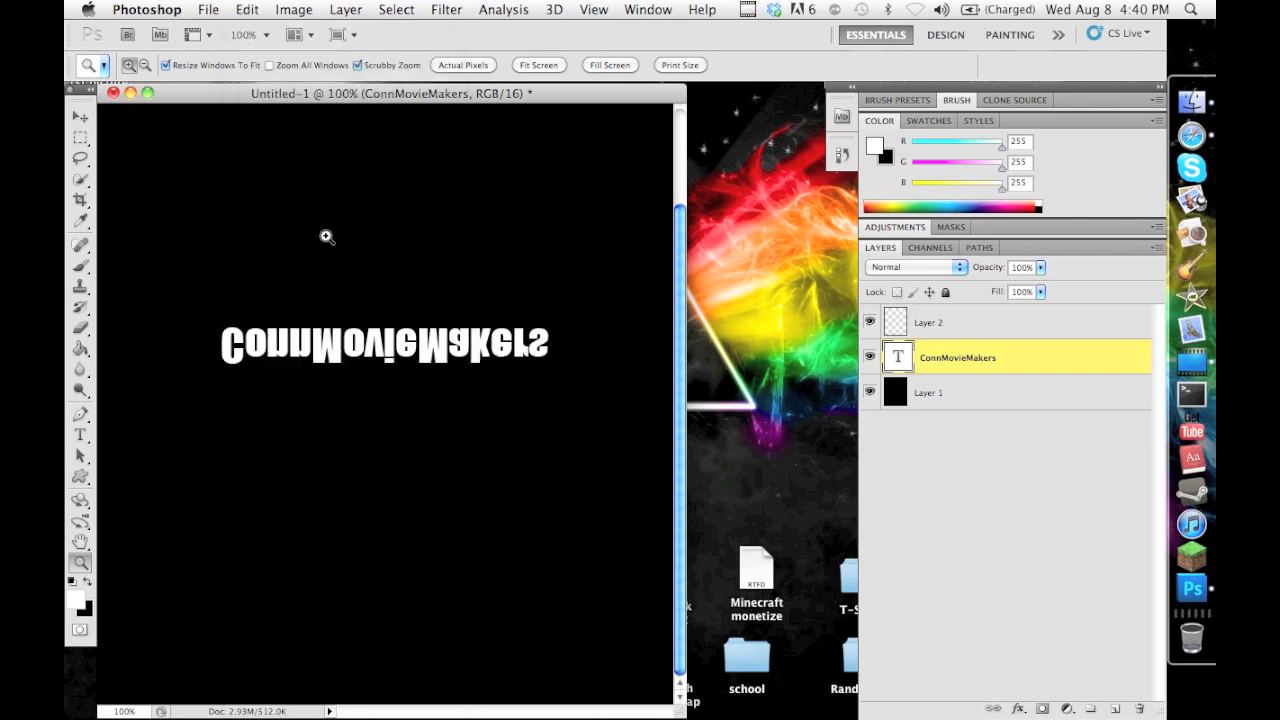
pyautogui.click(208, 8)
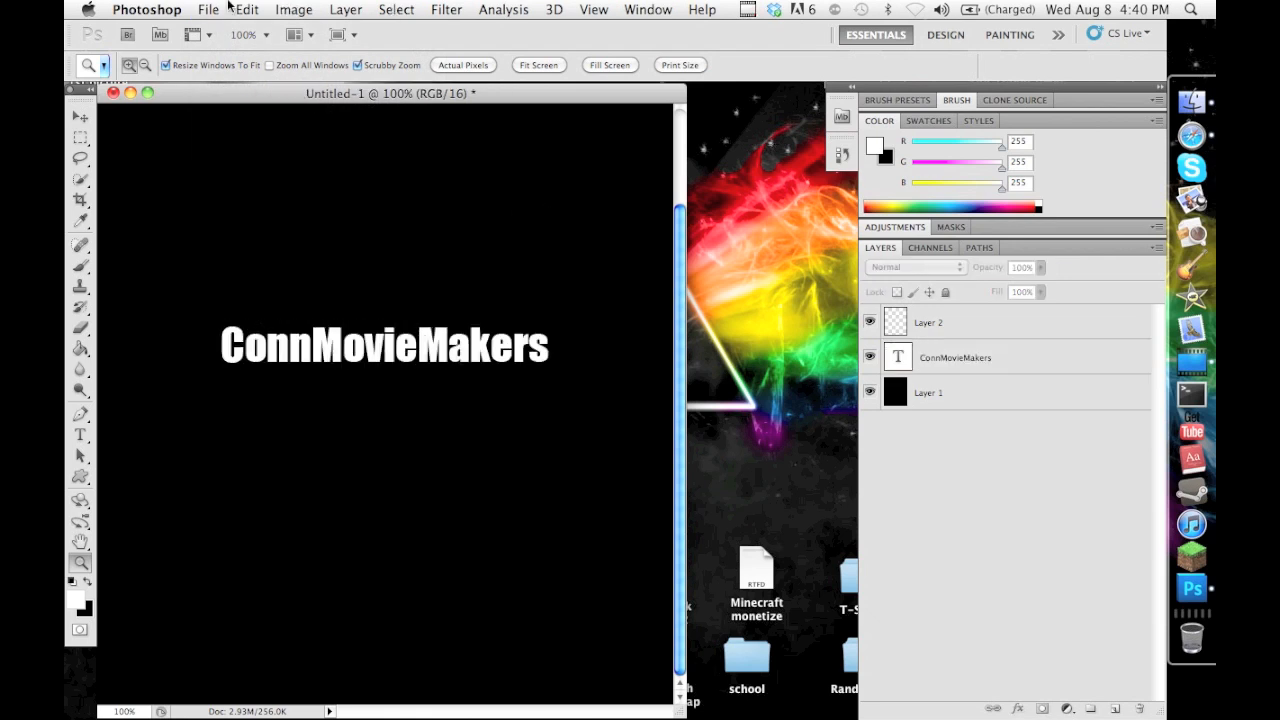
pyautogui.click(244, 8)
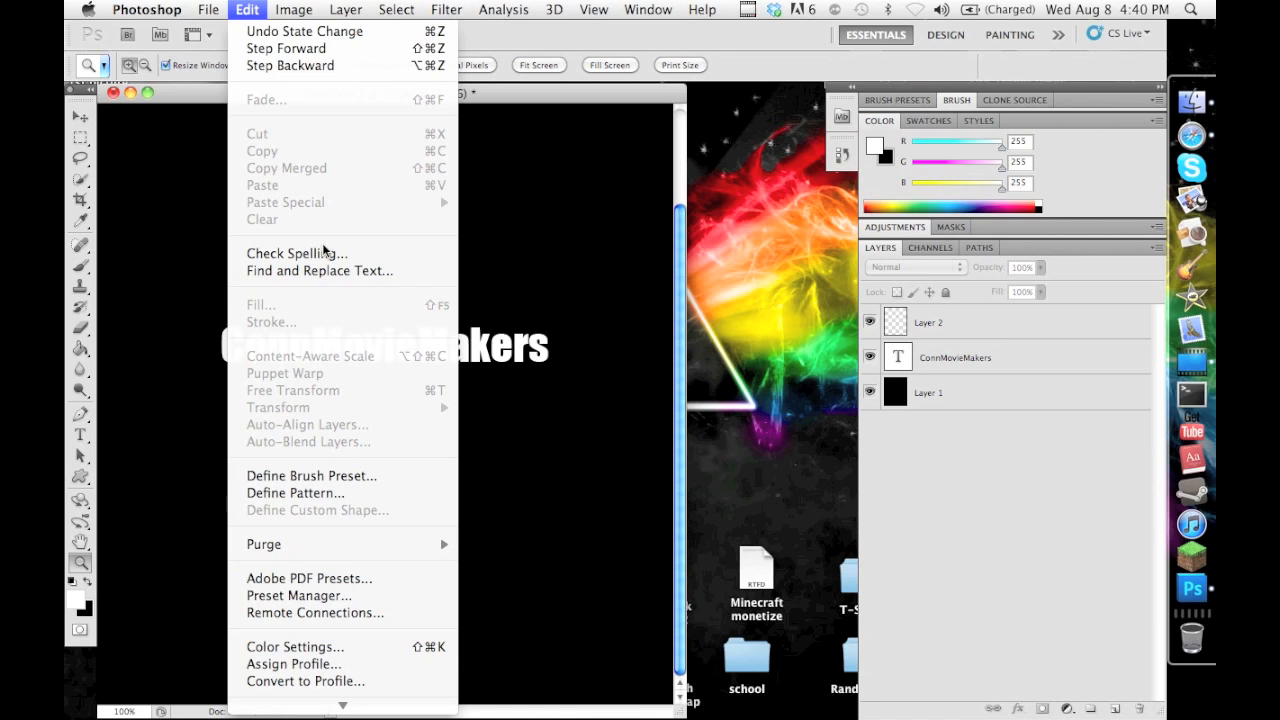
pyautogui.moveTo(308, 314)
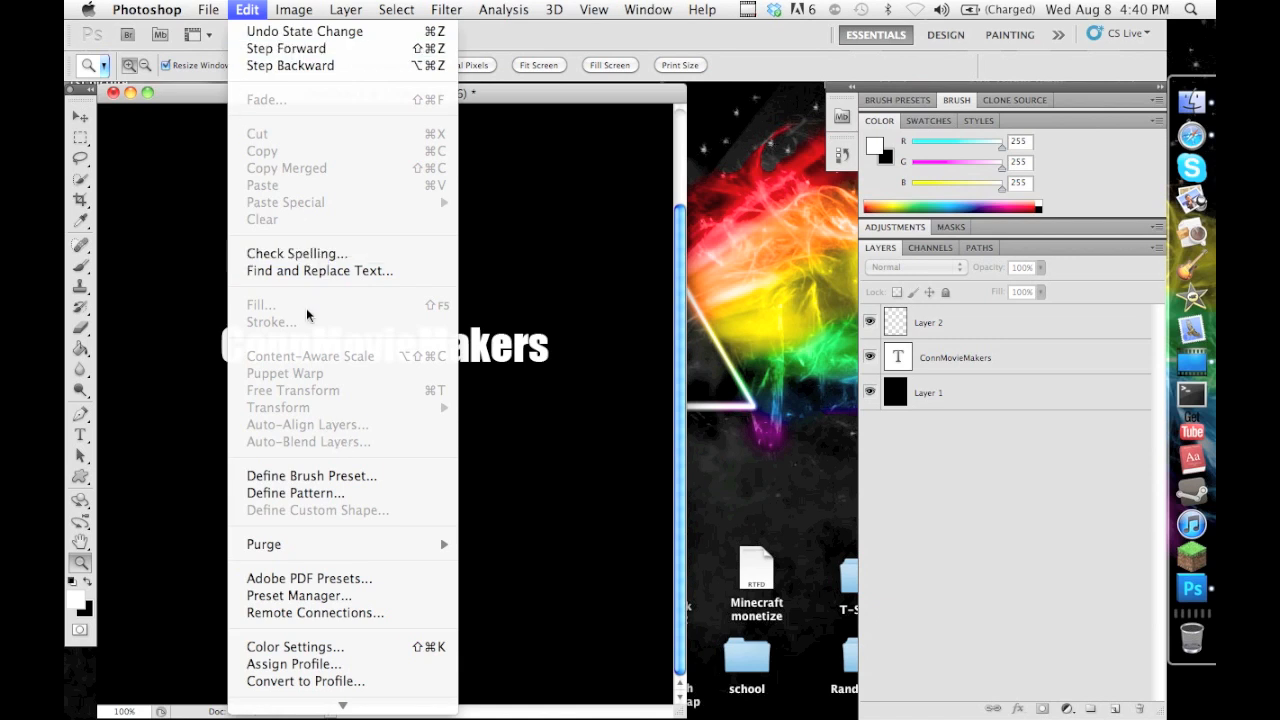
pyautogui.click(954, 356)
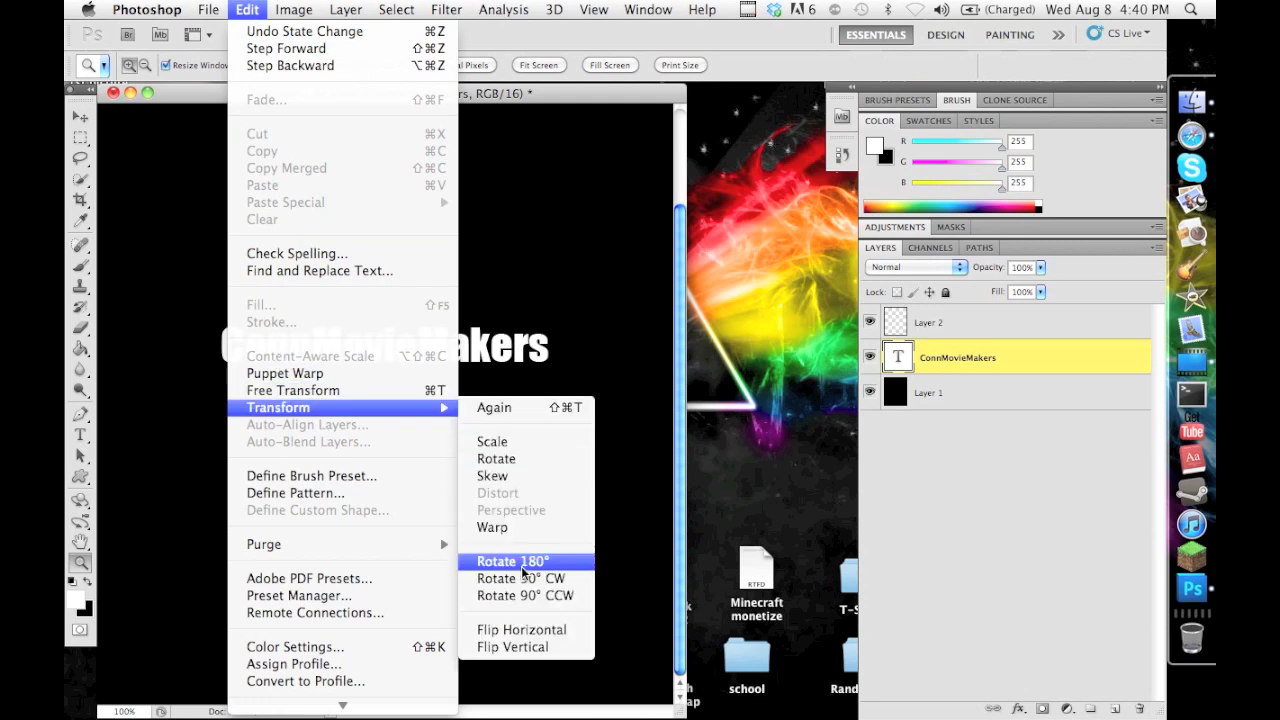
pyautogui.click(508, 560)
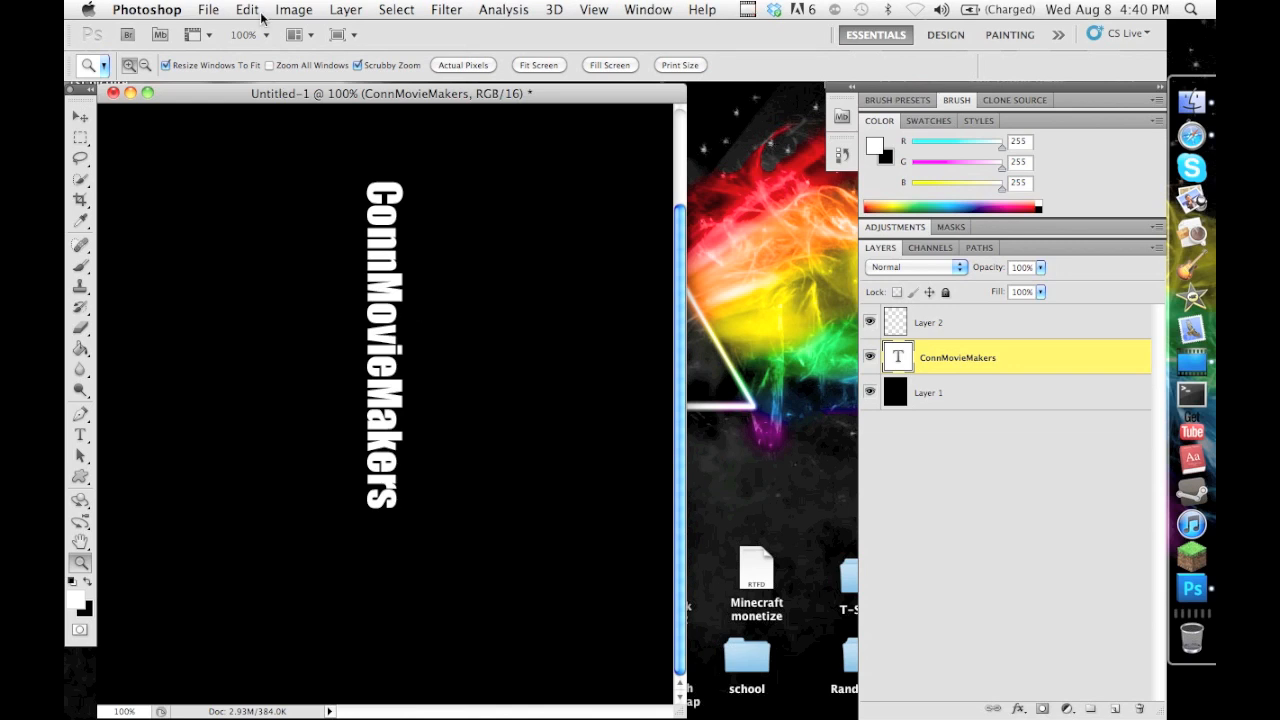
pyautogui.click(208, 8)
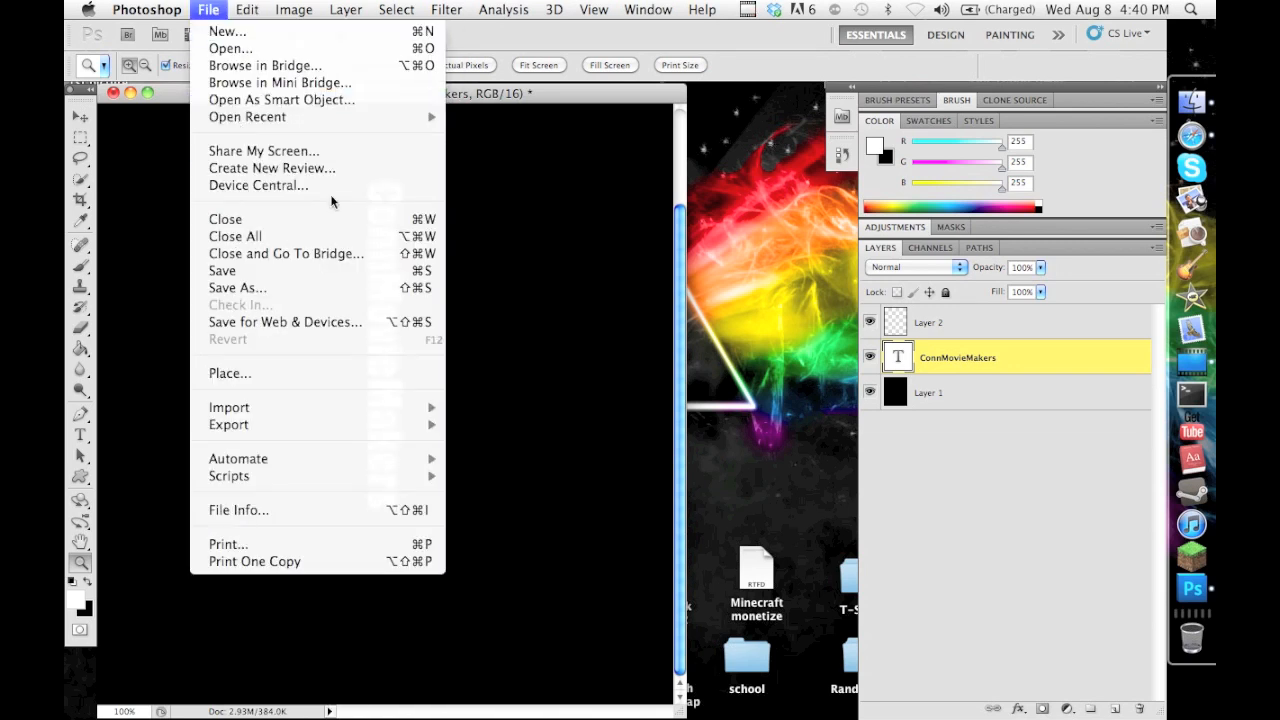
pyautogui.click(246, 8)
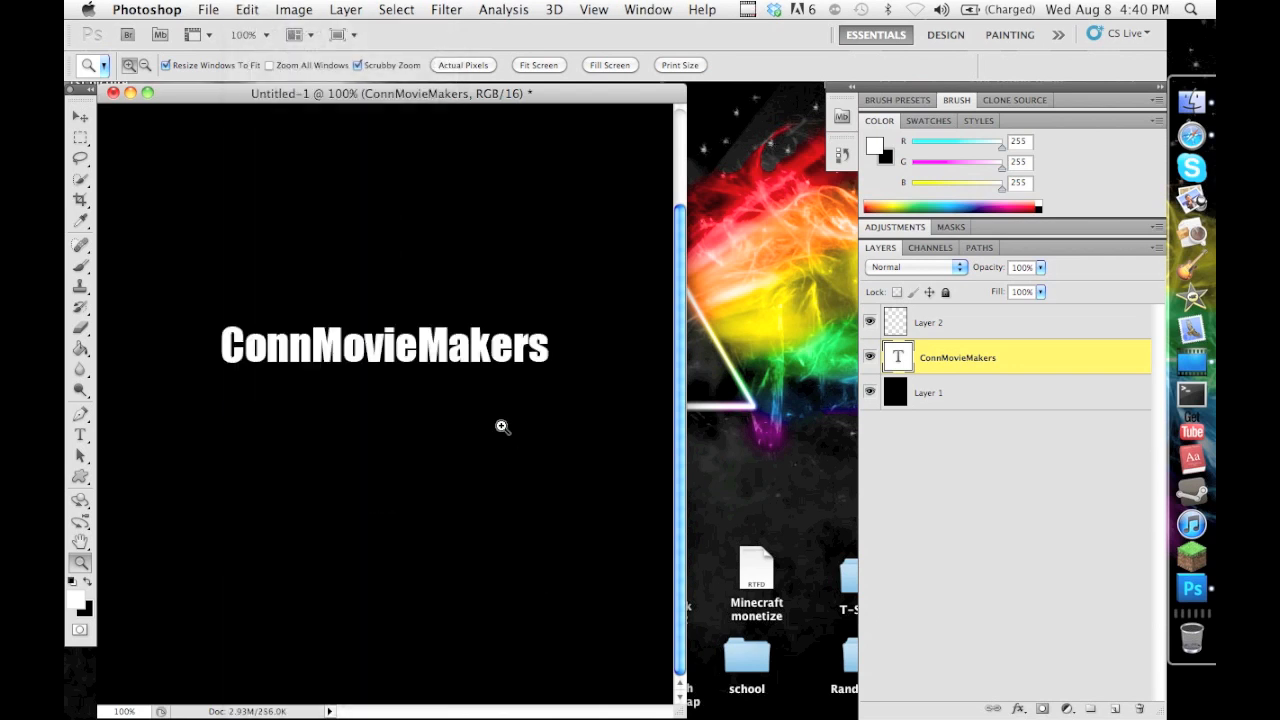
pyautogui.moveTo(308, 228)
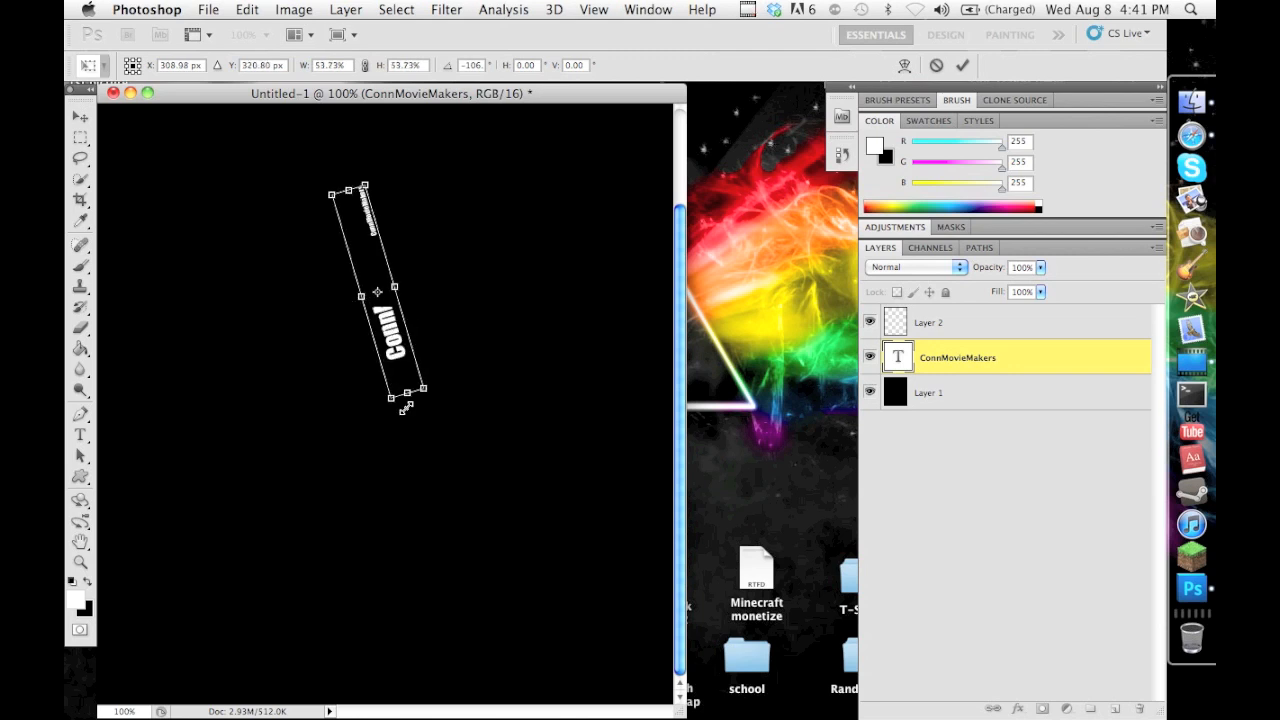
# Step: Stretch the tilted ConnMovieMakers text longer along its diagonal with the transform handles
pyautogui.moveTo(420, 388); pyautogui.dragTo(464, 520)
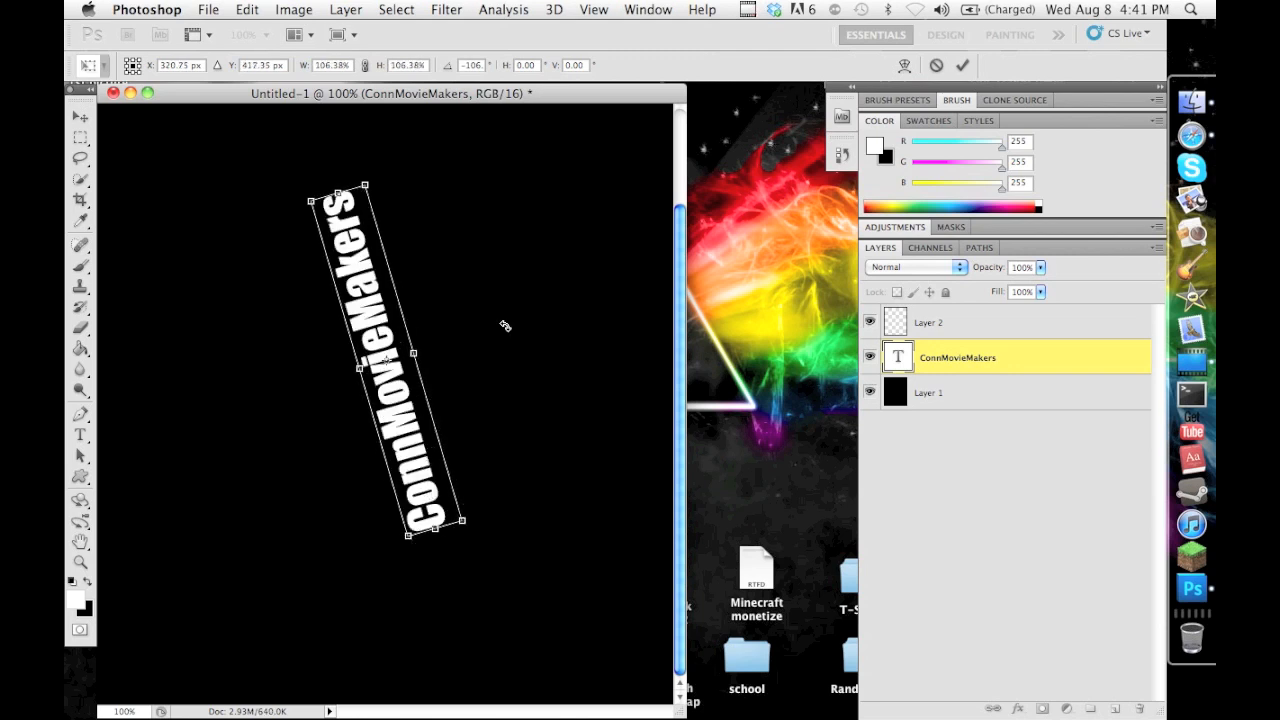